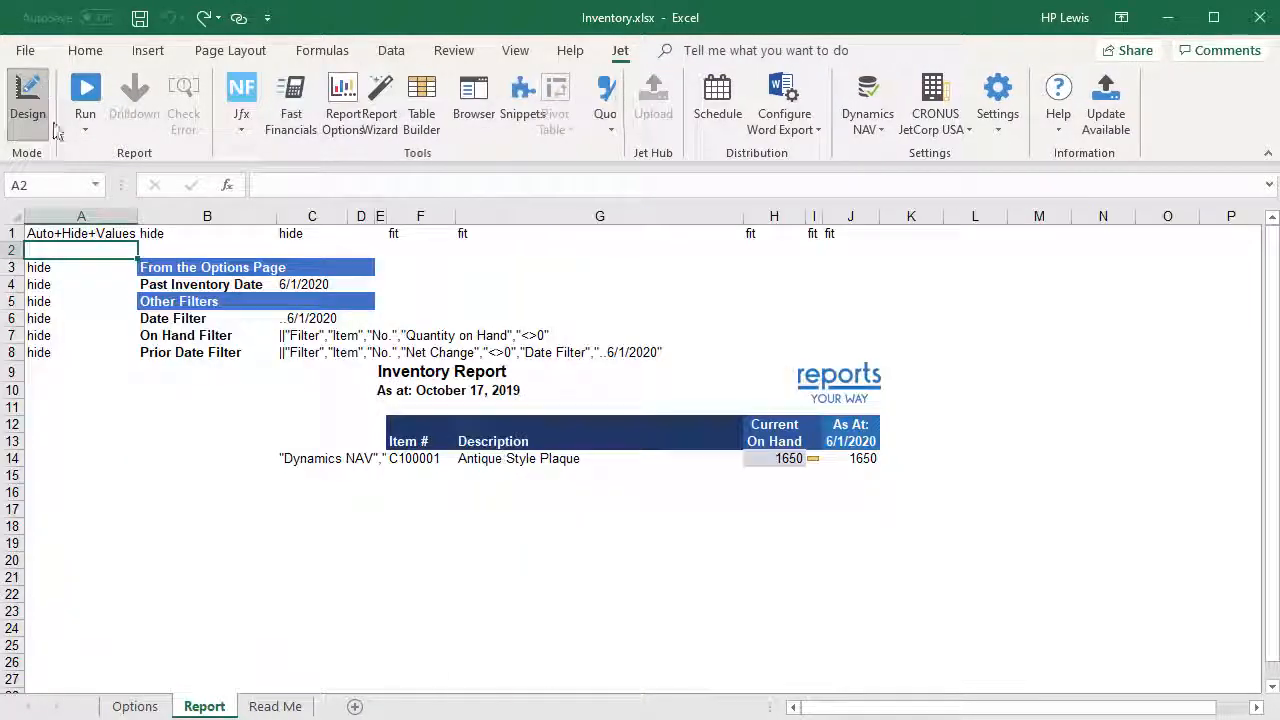
View the Options sheet and preview the Report Options prompt showing Past Inventory Date 6/1/2020, then dismiss it
left_click(136, 706)
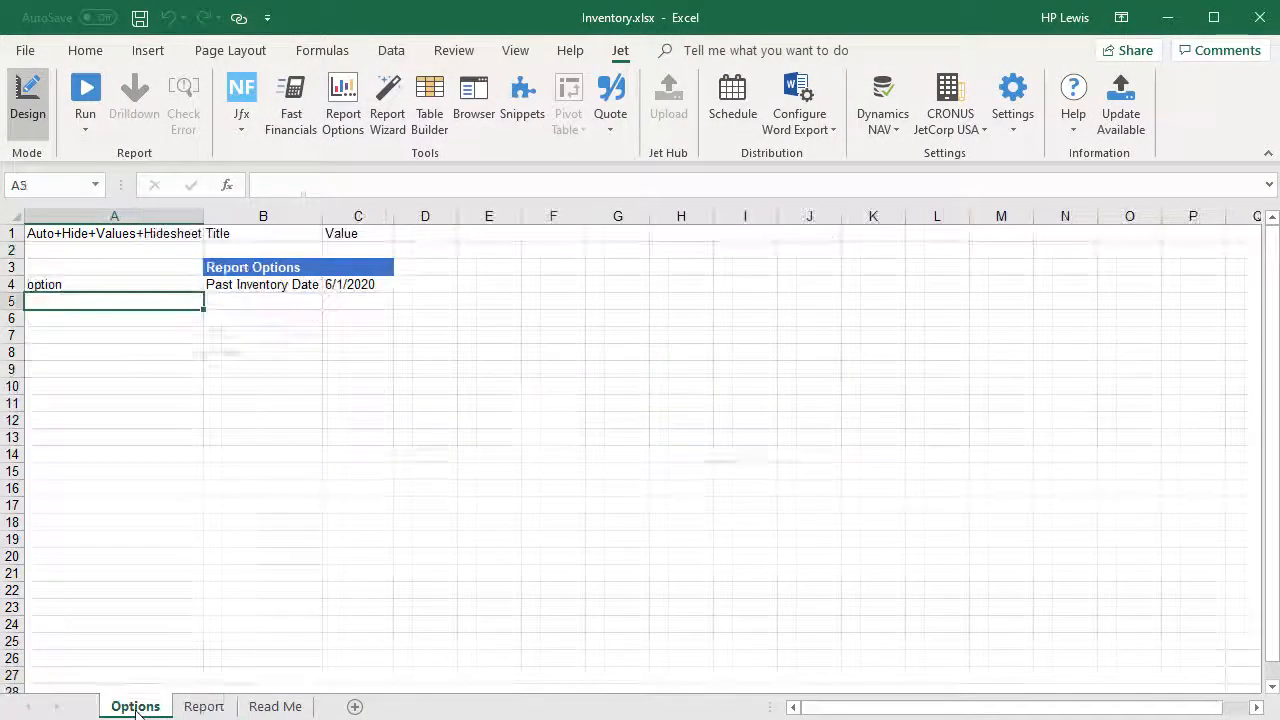
left_click(84, 96)
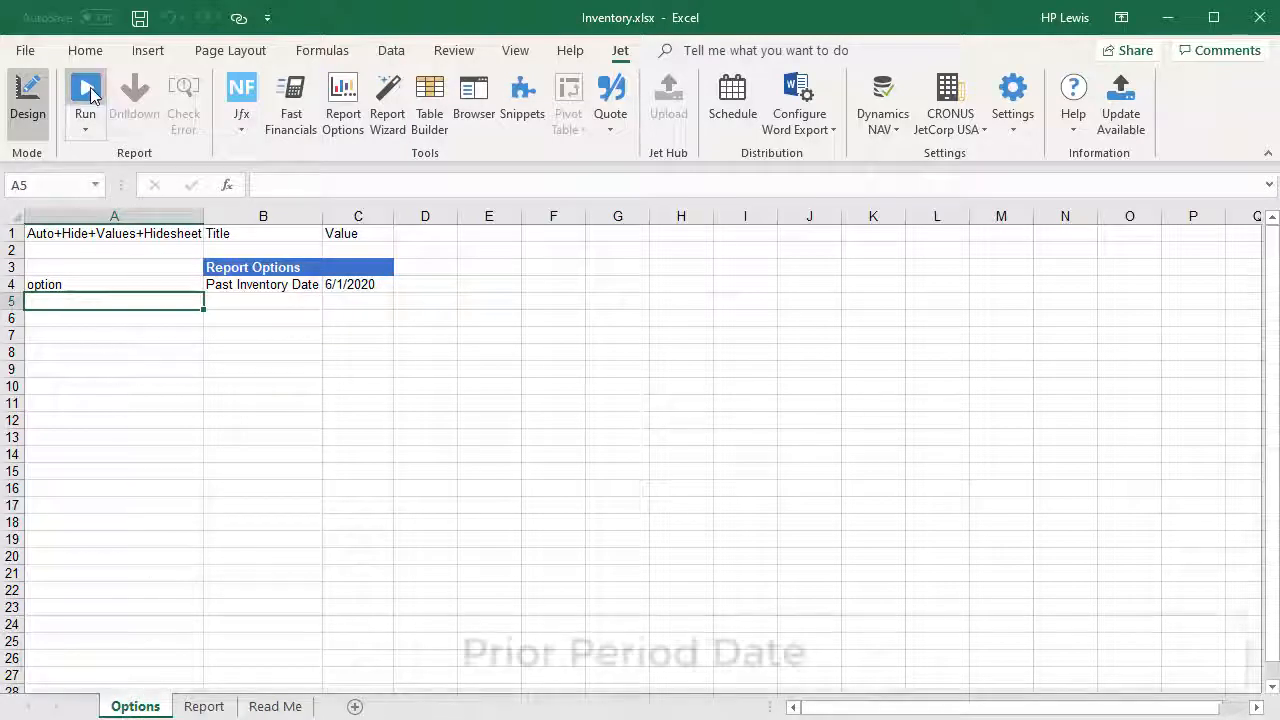
left_click(84, 90)
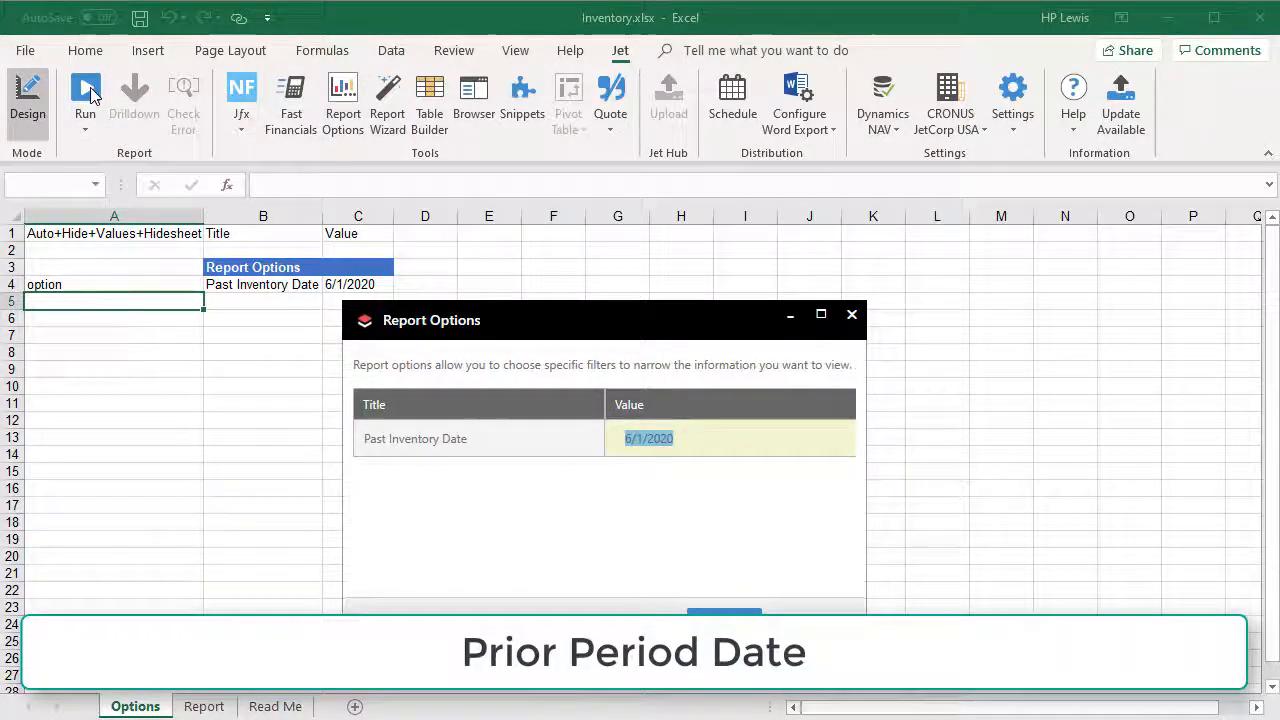
left_click(852, 314)
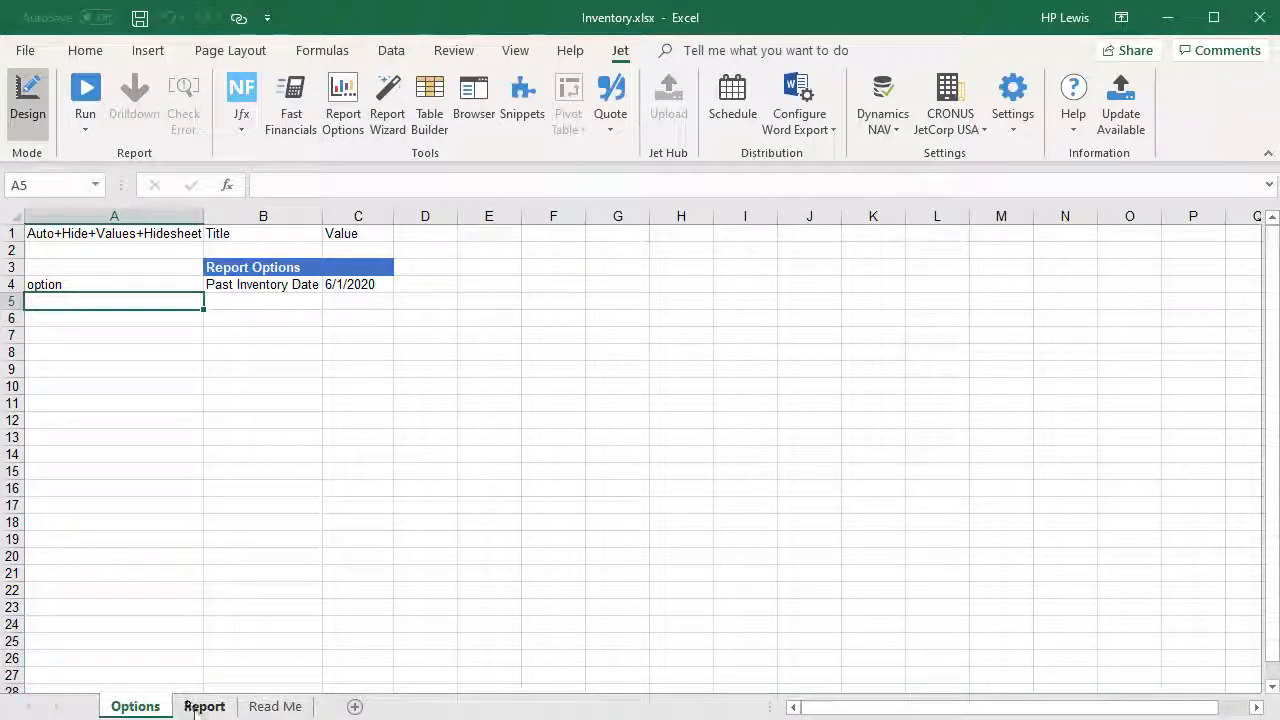
Back on the Report sheet, inspect the C4 formula pulling the past inventory date from Options
left_click(204, 706)
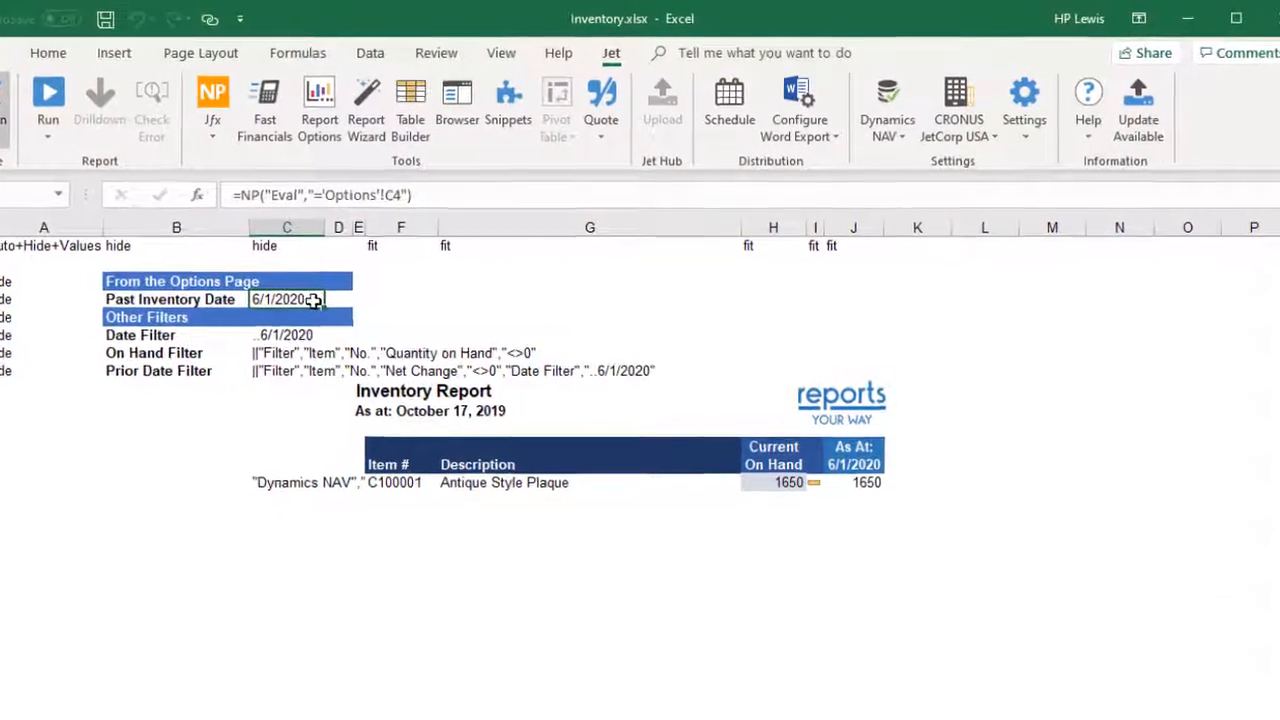
left_click(212, 100)
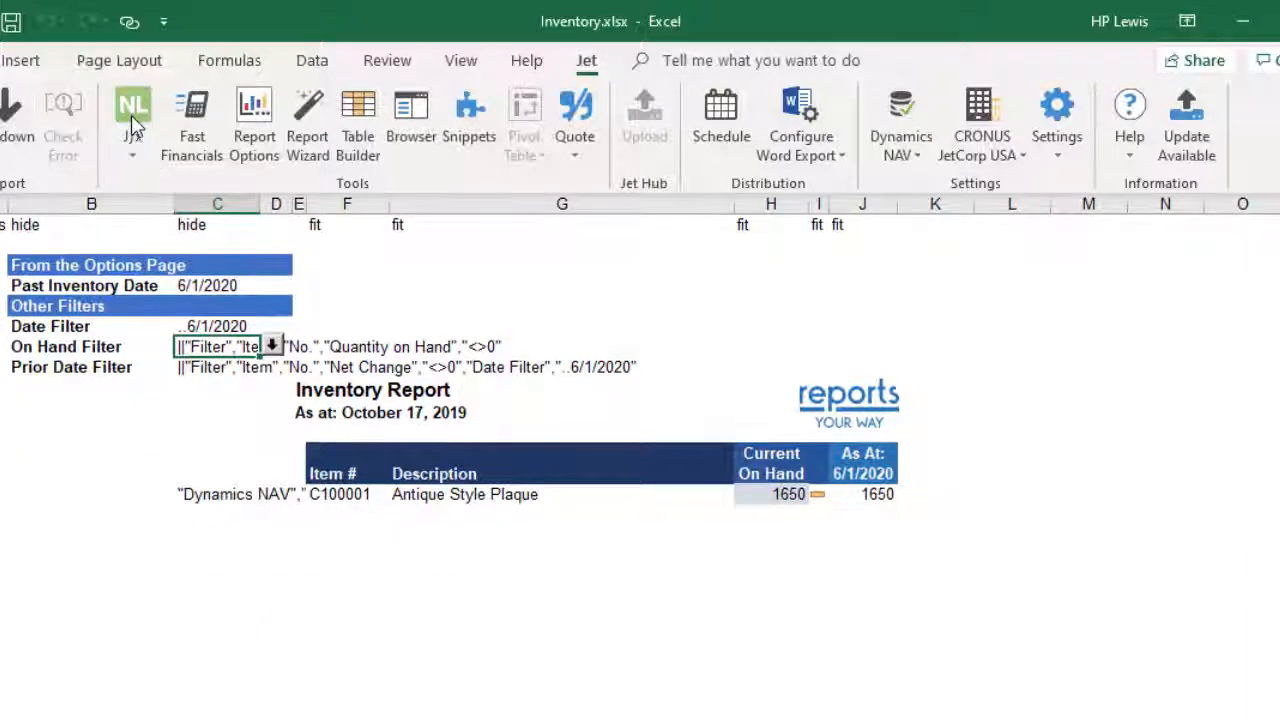
left_click(132, 110)
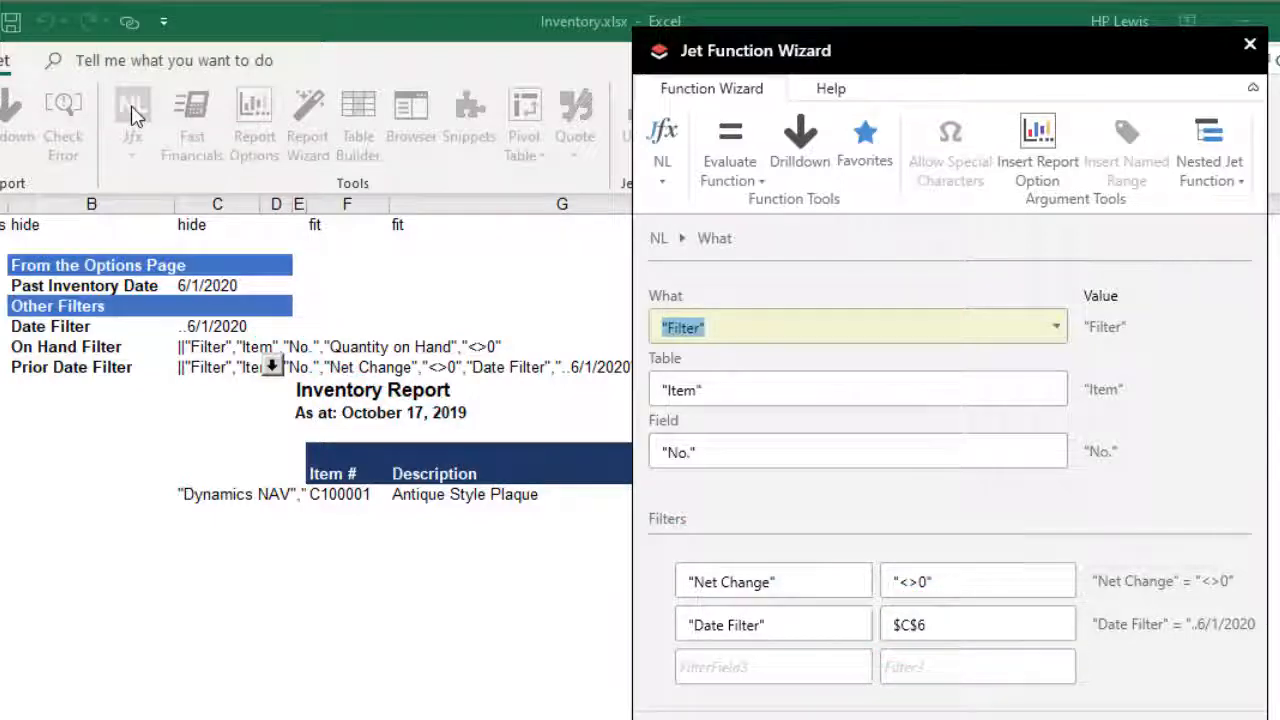
left_click(1248, 44)
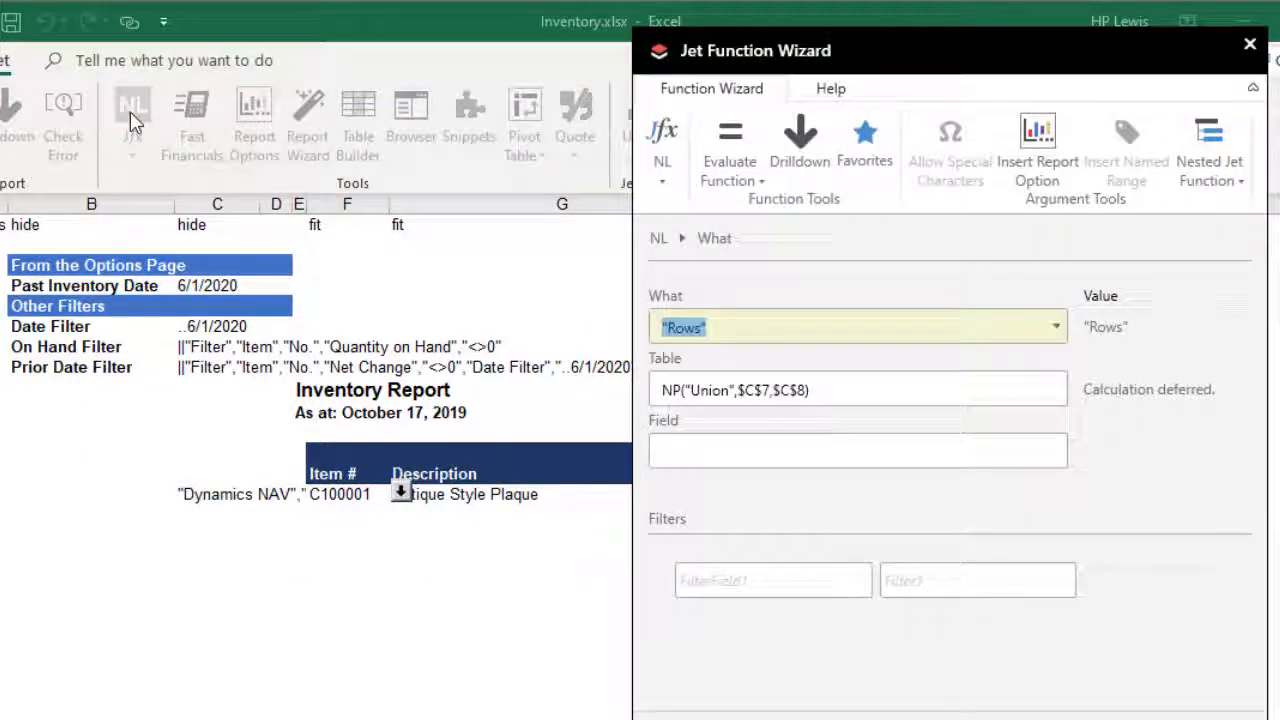
left_click(856, 388)
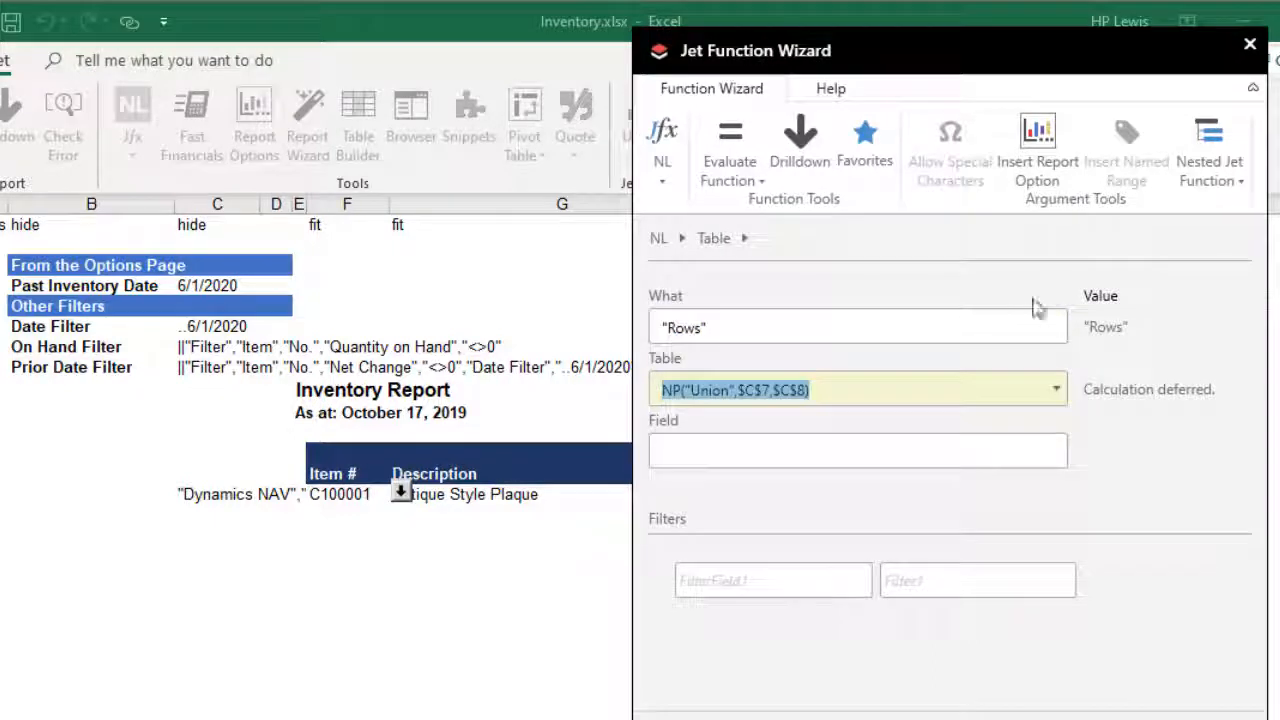
left_click(1208, 140)
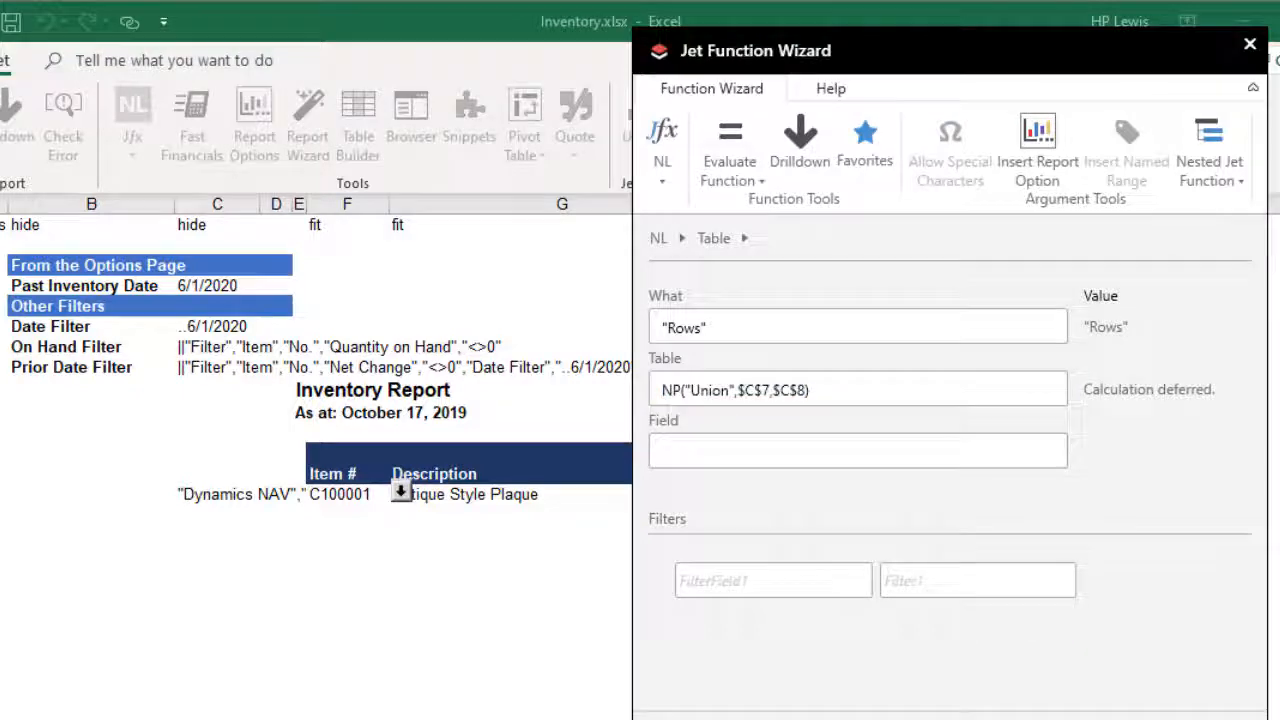
left_click(1248, 44)
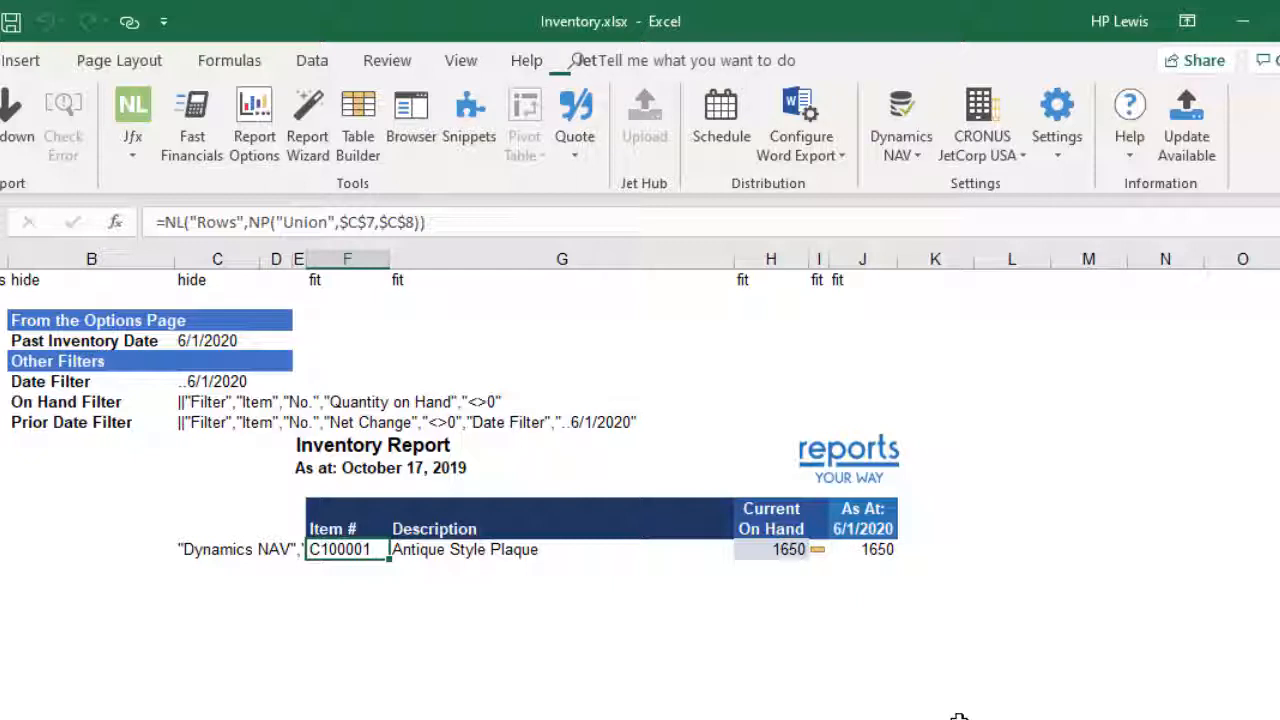
Inspect the C14 item key and J14 prior-date Net Change formulas in the Jet Function Wizard
left_click(216, 548)
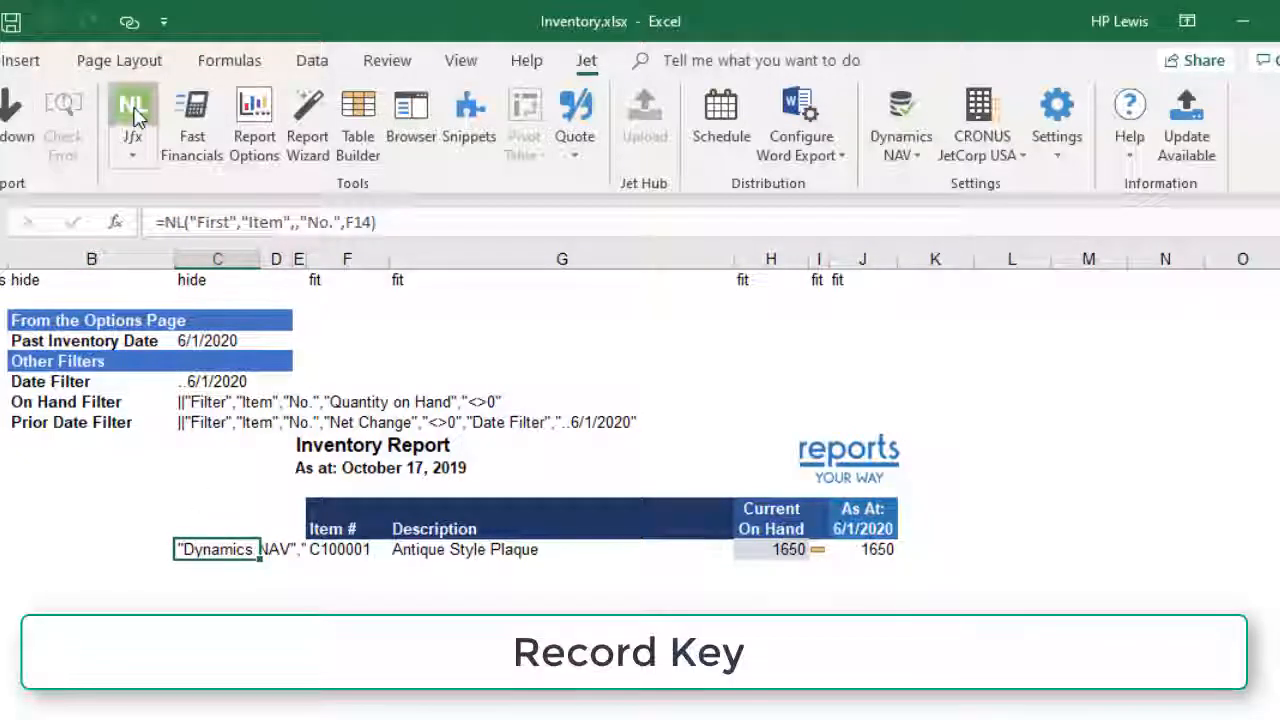
left_click(132, 108)
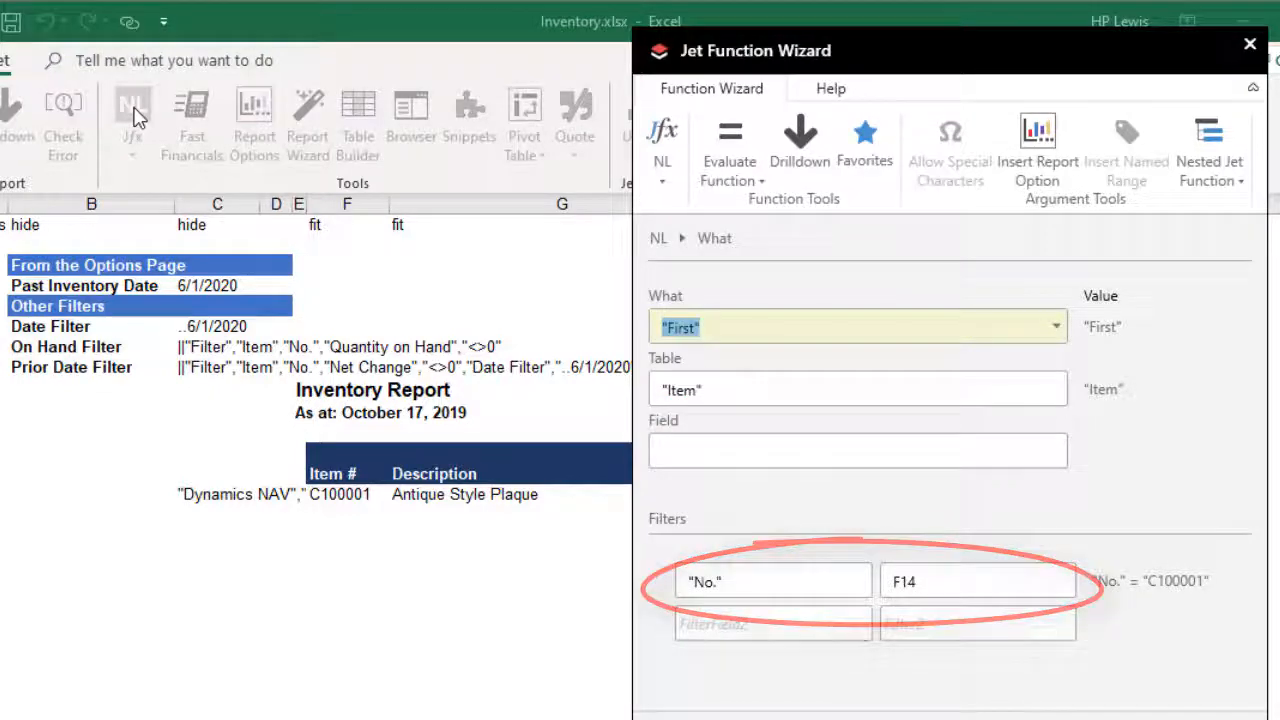
left_click(1248, 44)
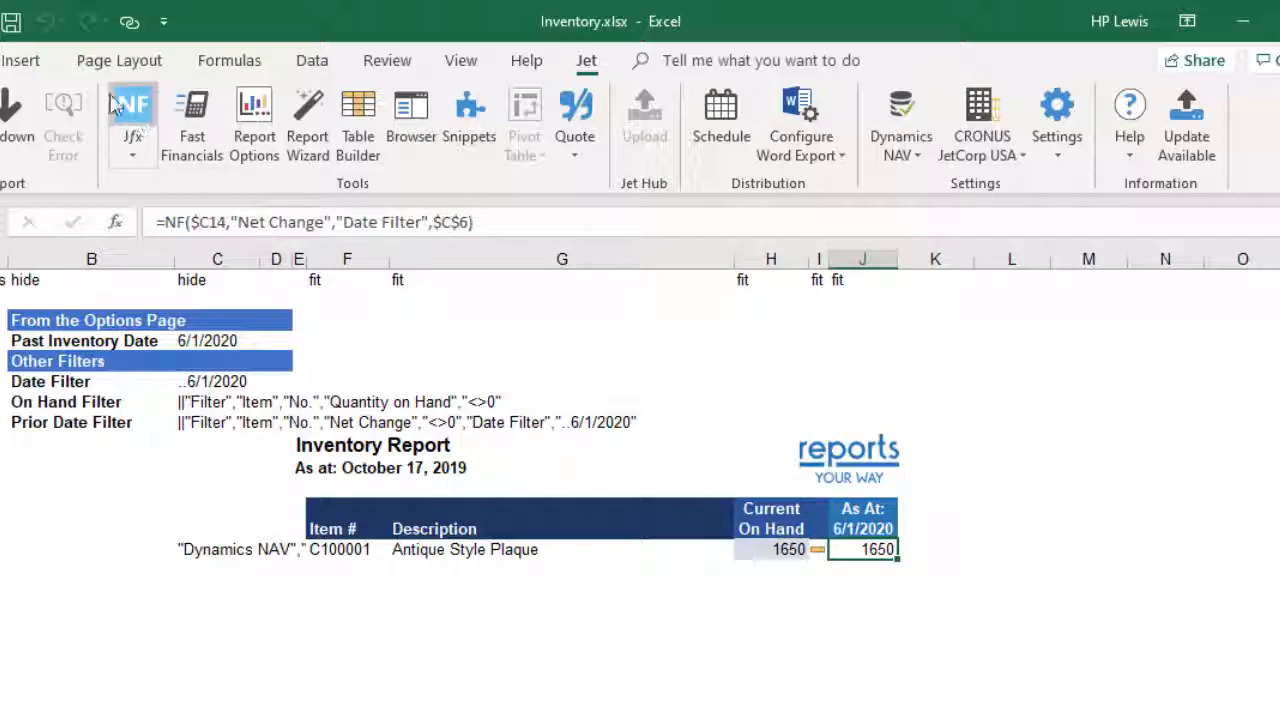
left_click(132, 104)
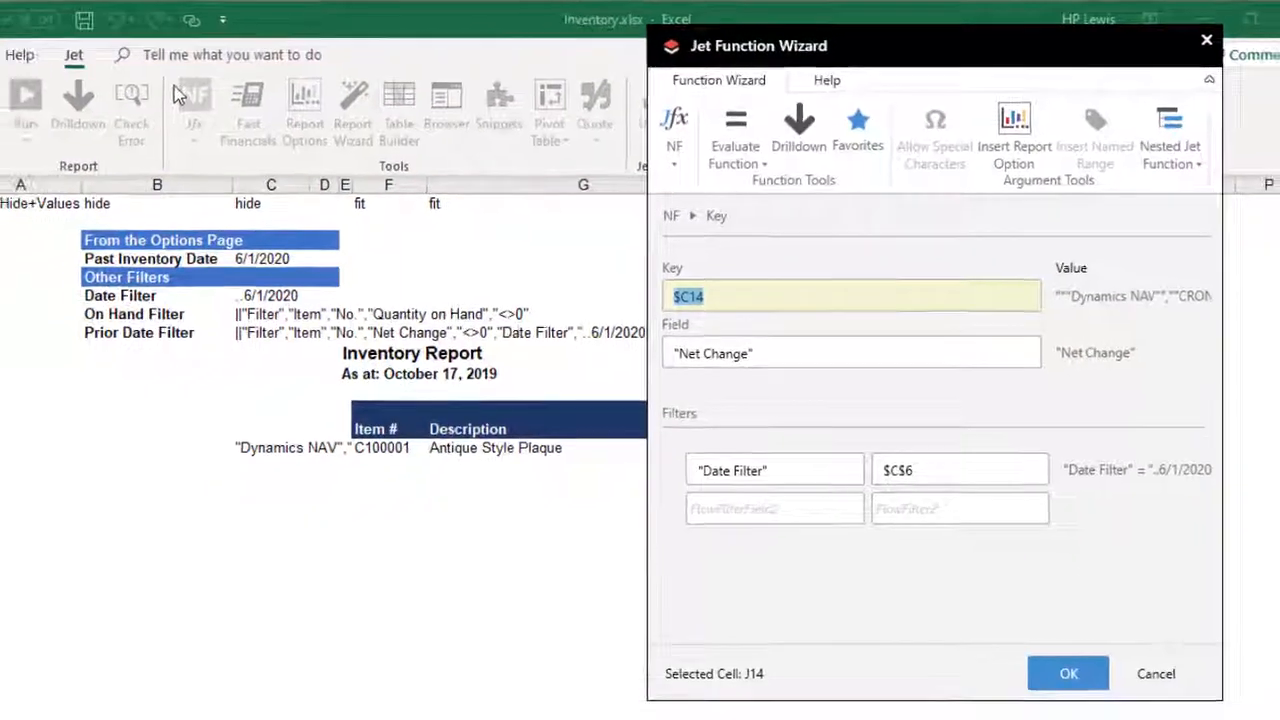
left_click(1068, 672)
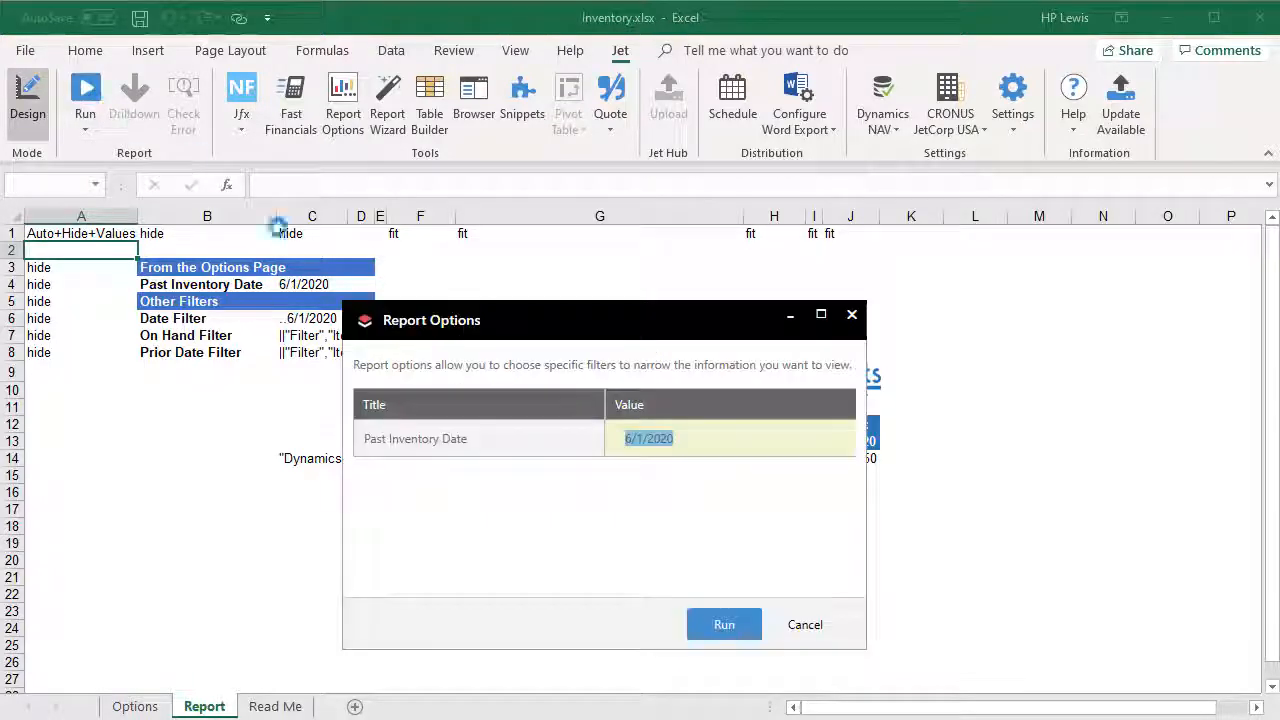
Cancel the Report Options prompt without running the report
left_click(724, 624)
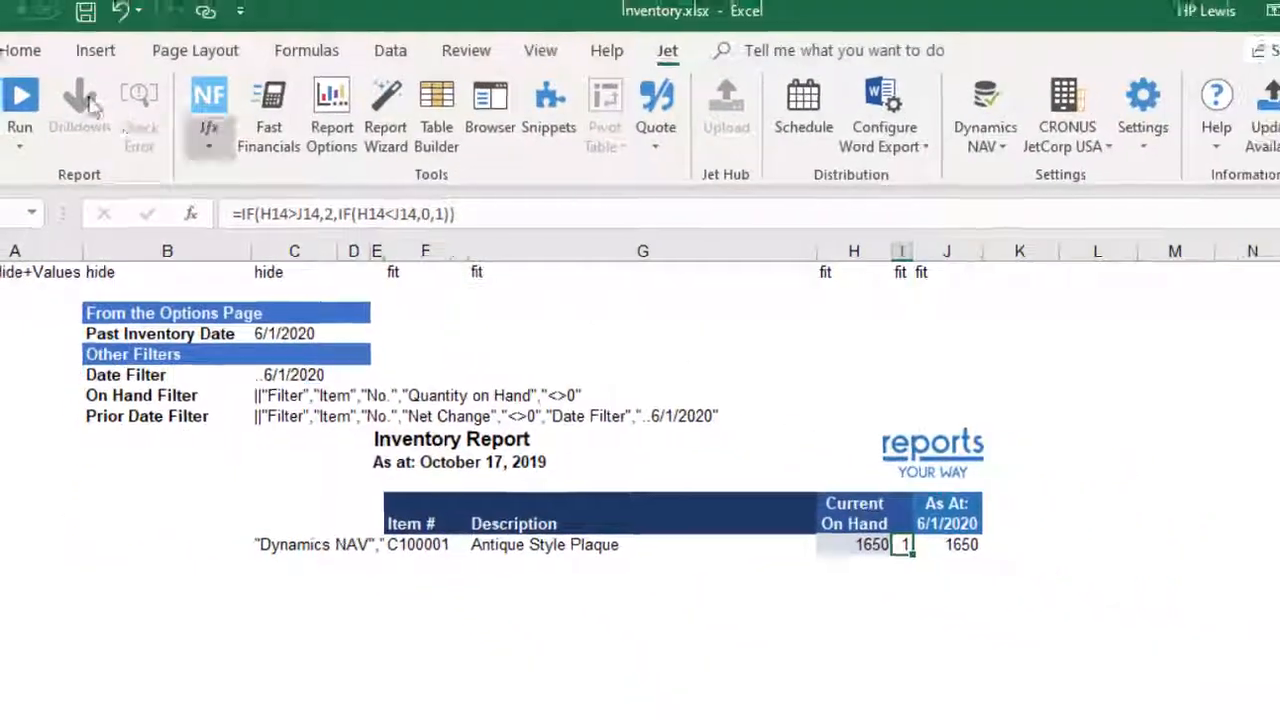
Edit I14's icon set rule to Show Icon Only with Number thresholds 2 and 1, run the report and return to Design
left_click(26, 62)
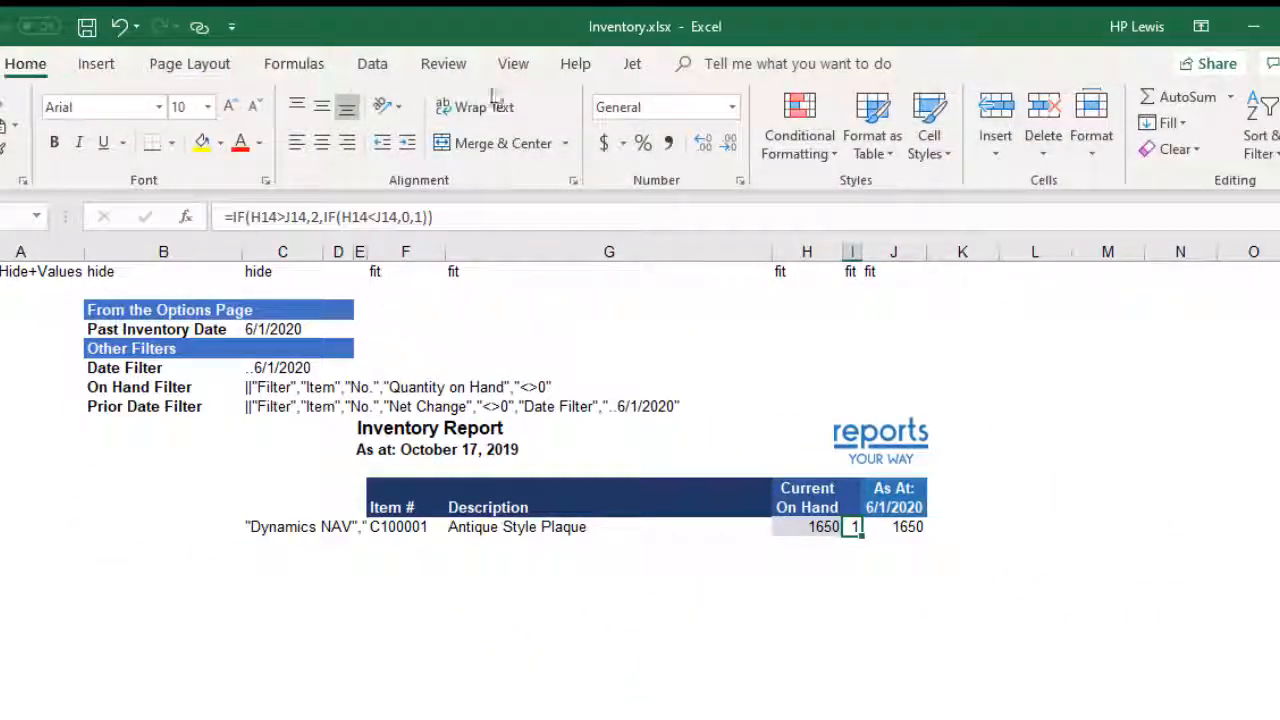
left_click(798, 124)
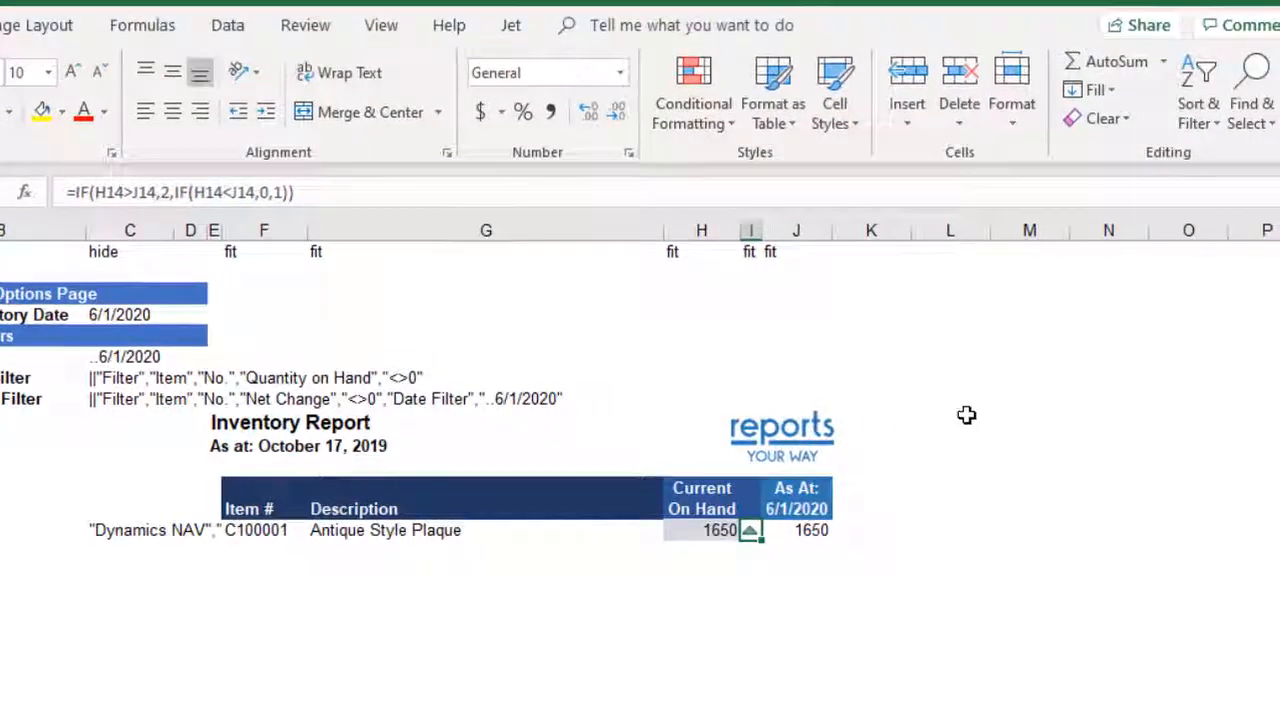
left_click(692, 96)
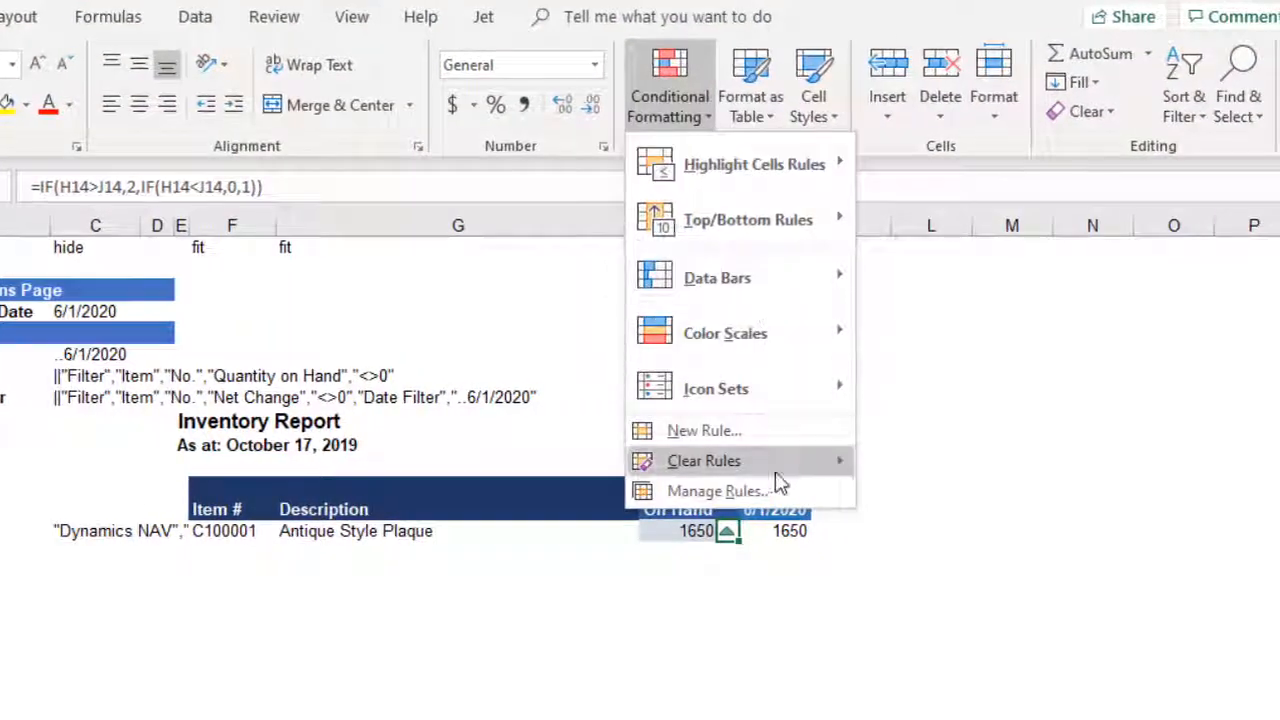
left_click(716, 490)
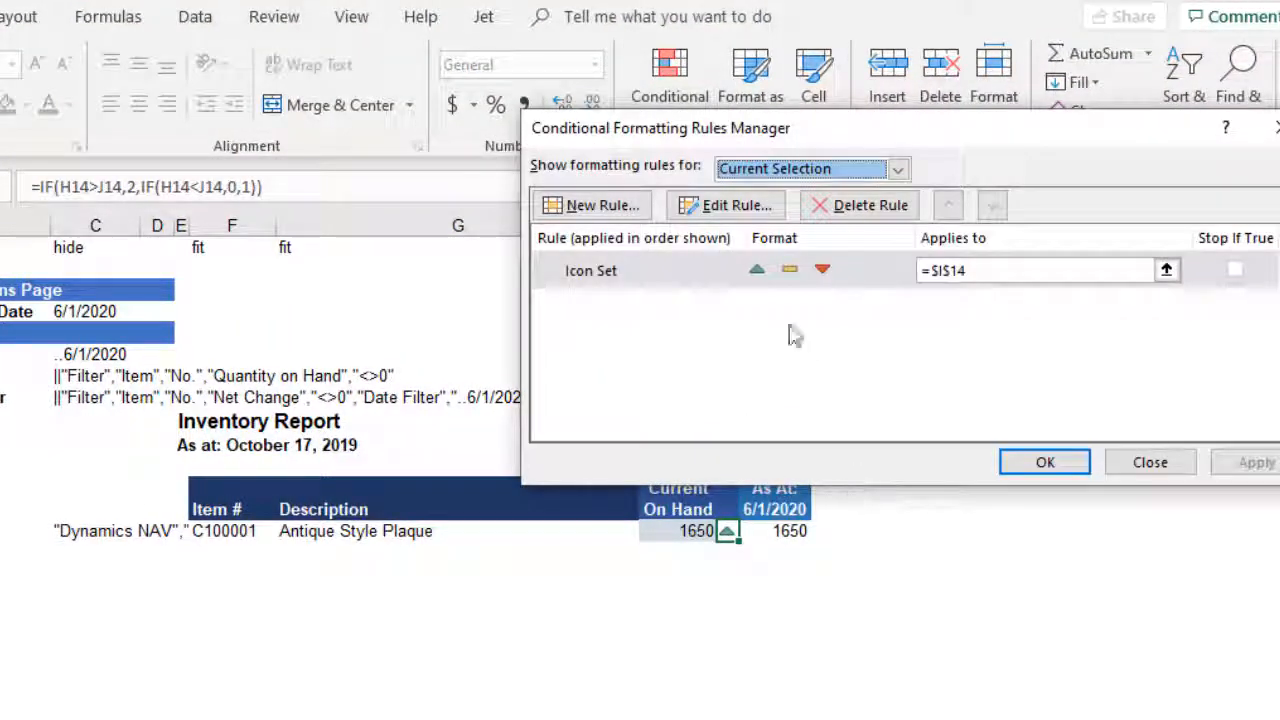
left_click(724, 204)
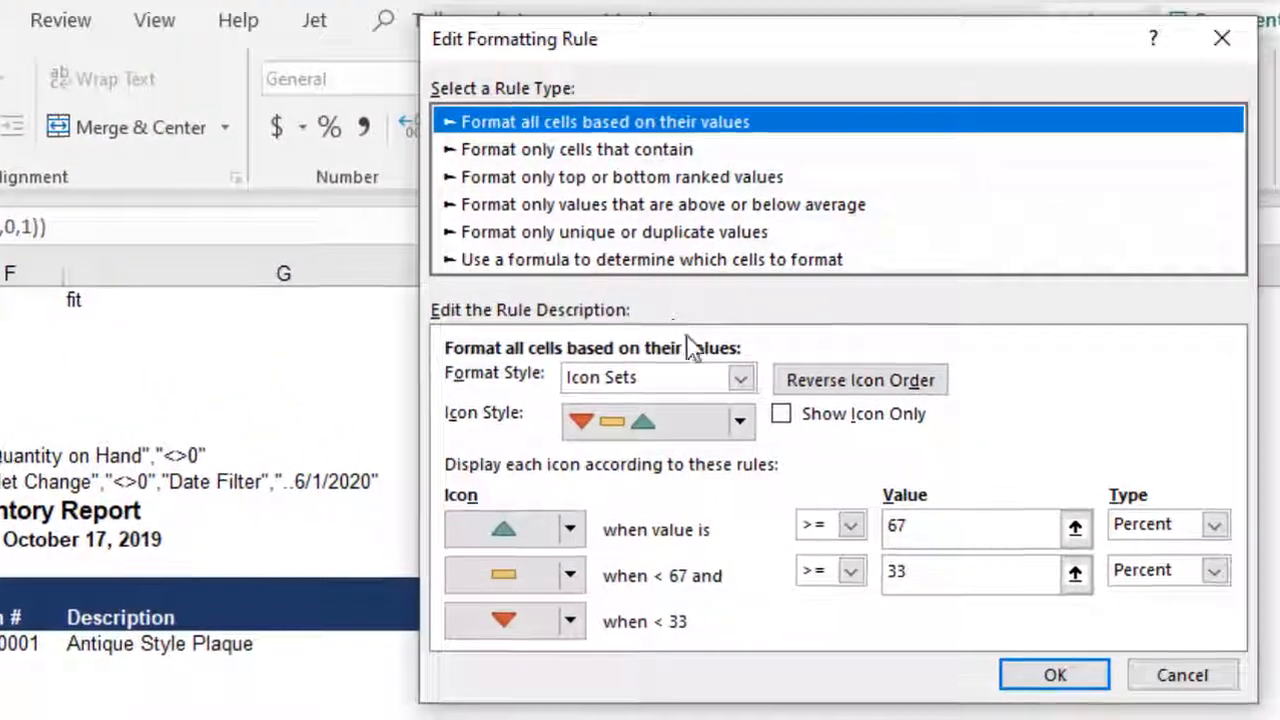
left_click(780, 412)
type("2")
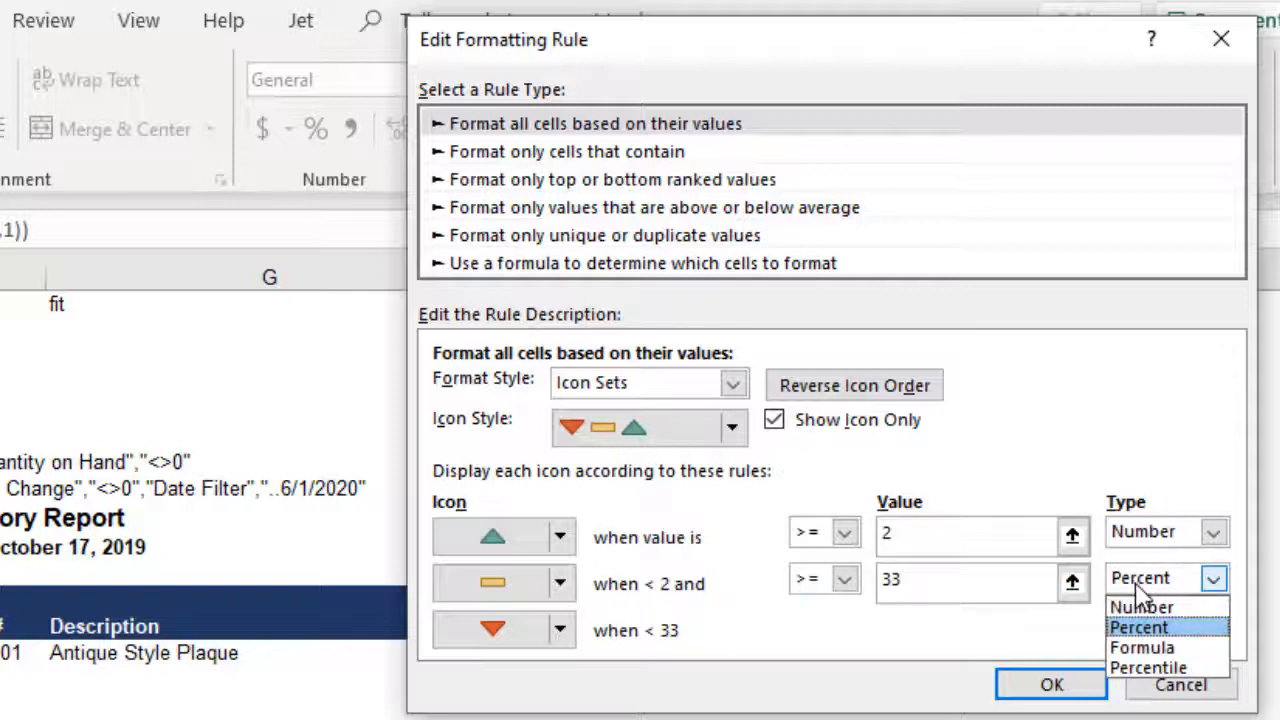
left_click(1140, 608)
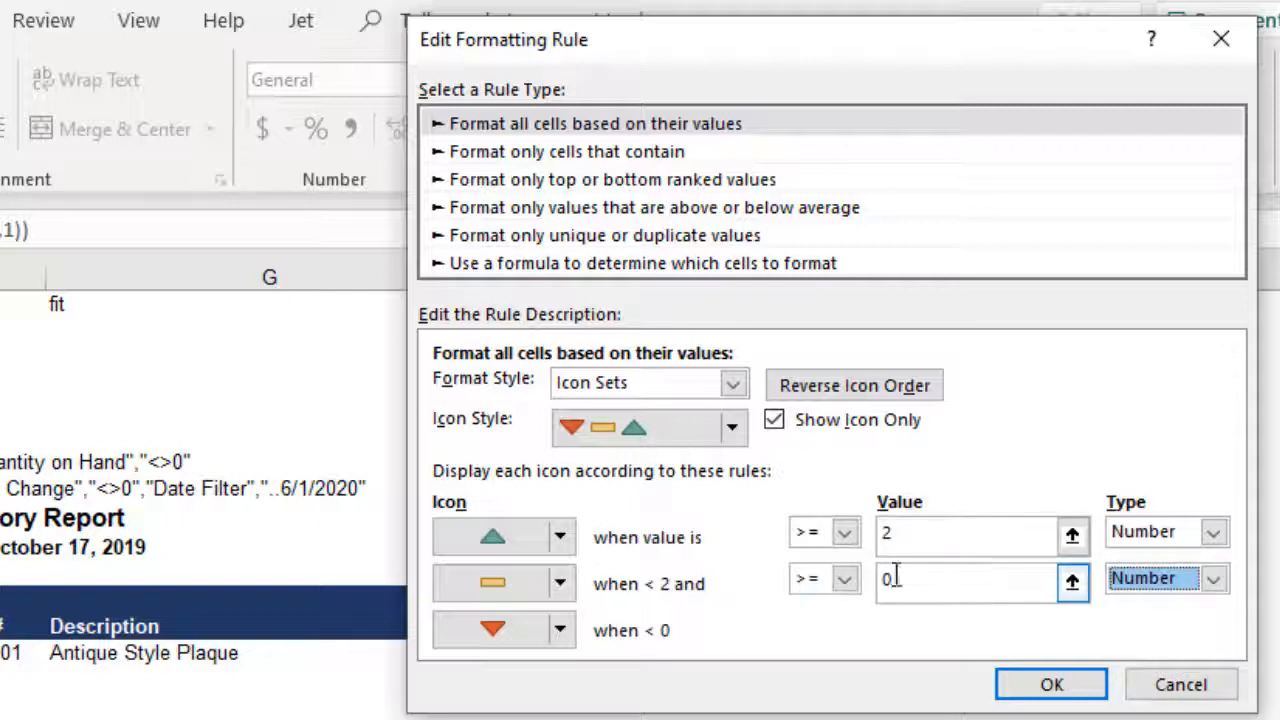
type("1")
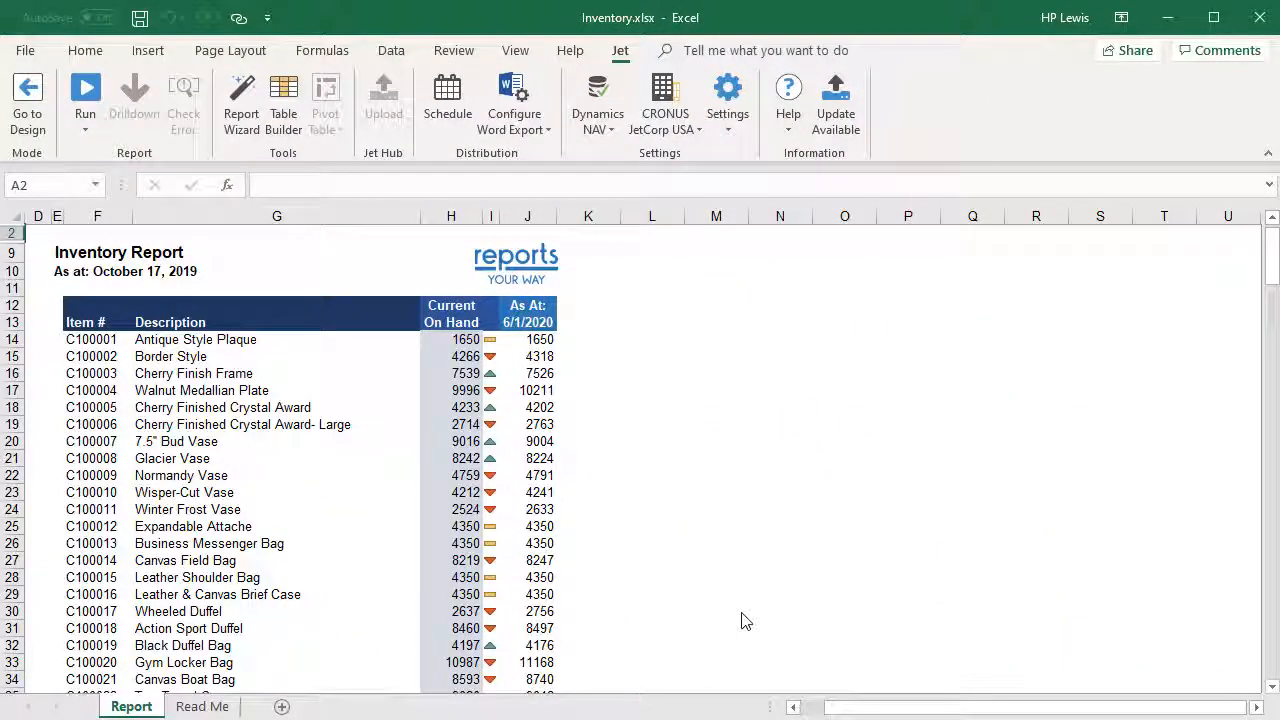
left_click(716, 628)
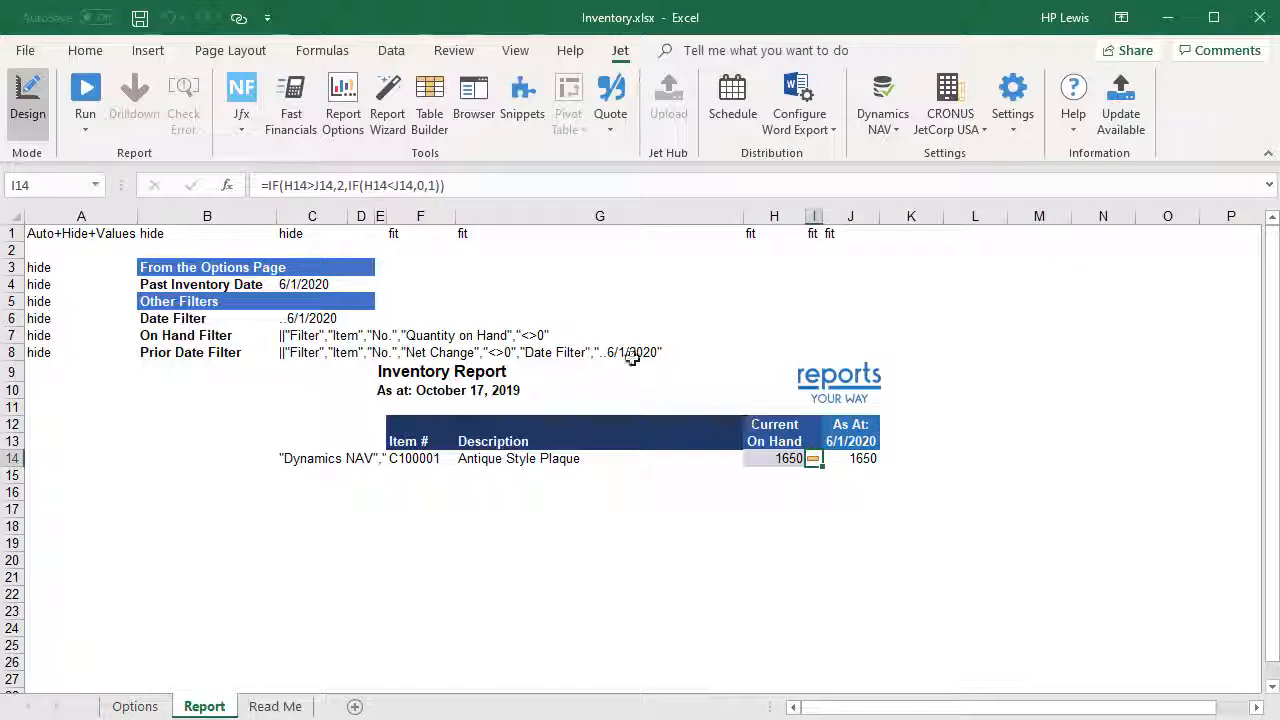
Set the I14 icon rule's middle band to No Cell Icon, keeping only up and down arrows
left_click(84, 50)
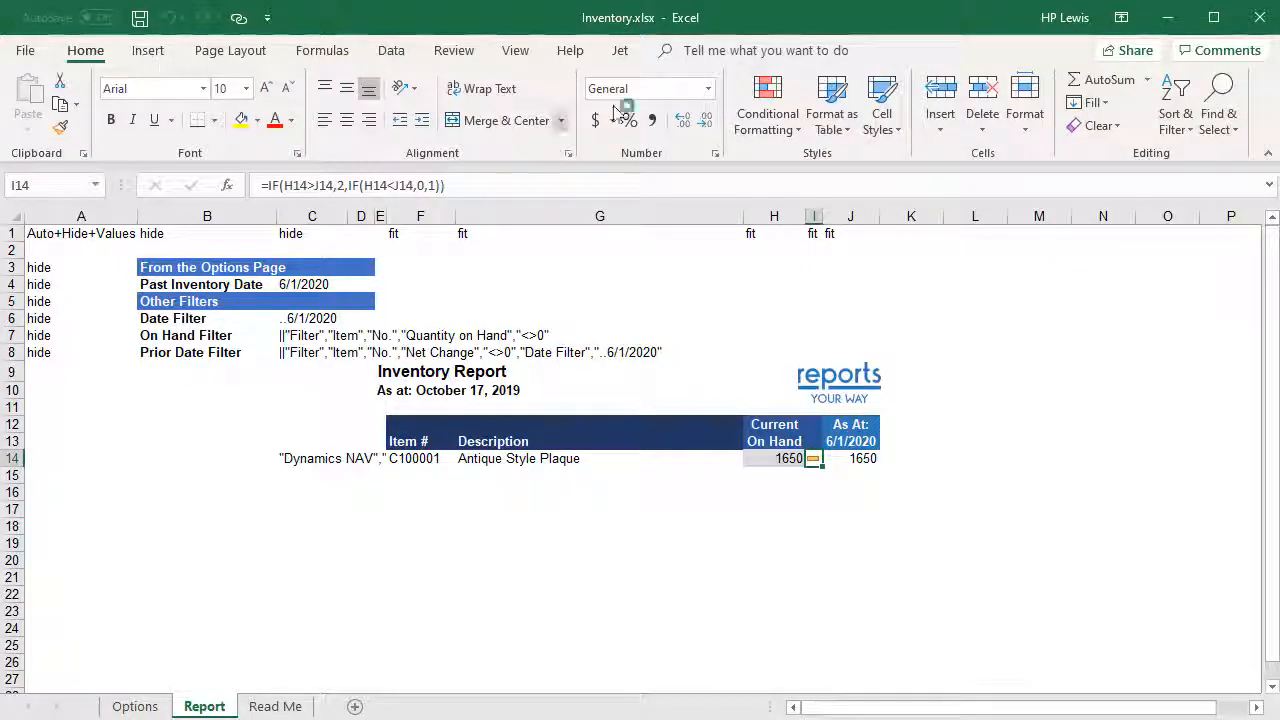
left_click(768, 104)
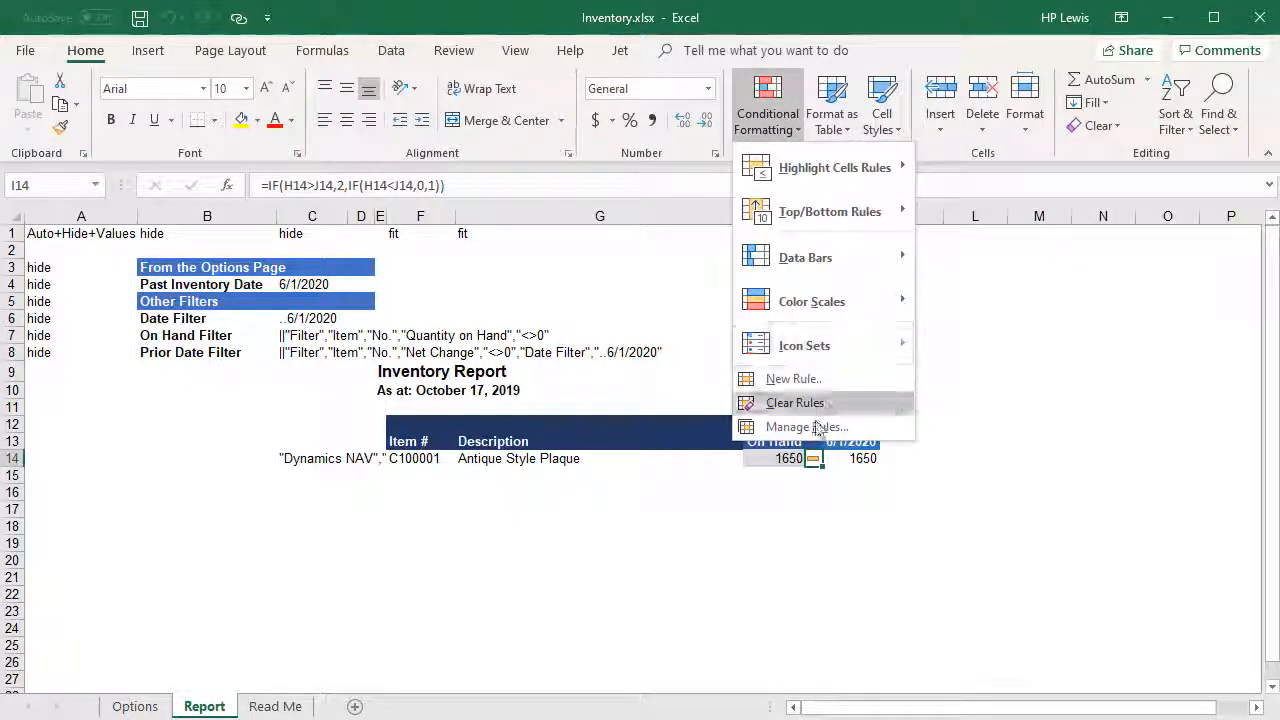
left_click(806, 428)
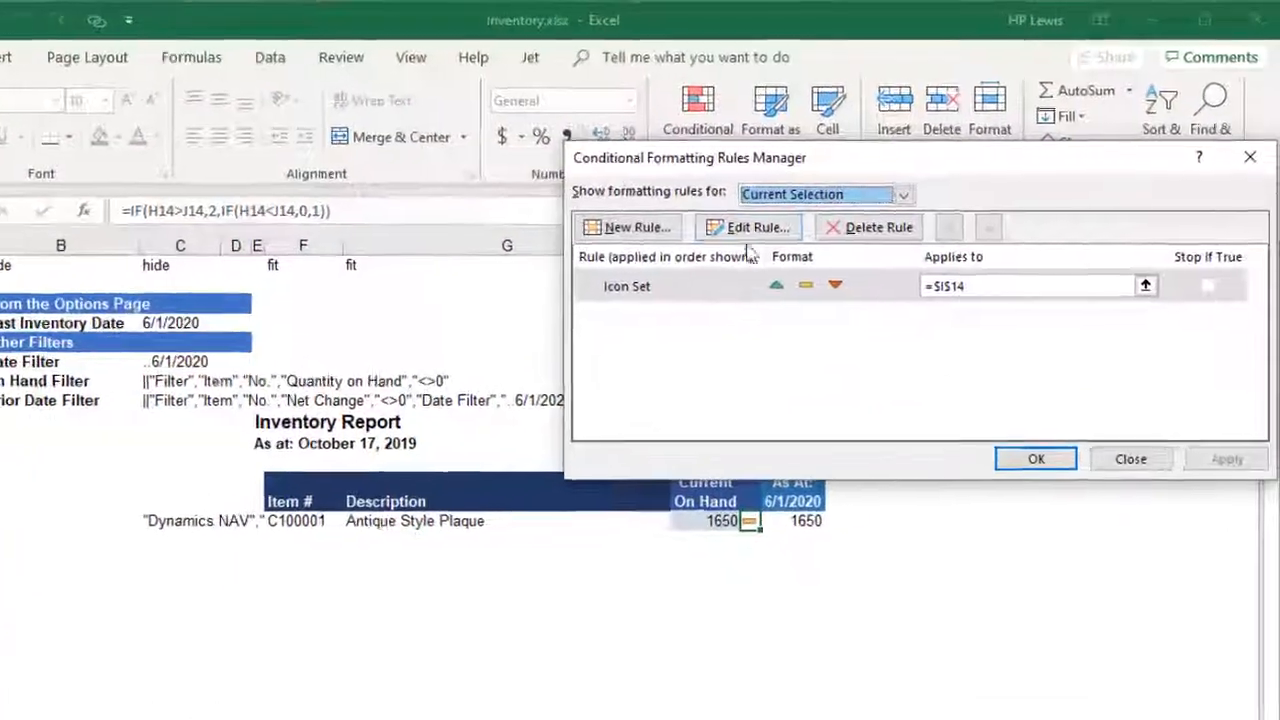
left_click(748, 228)
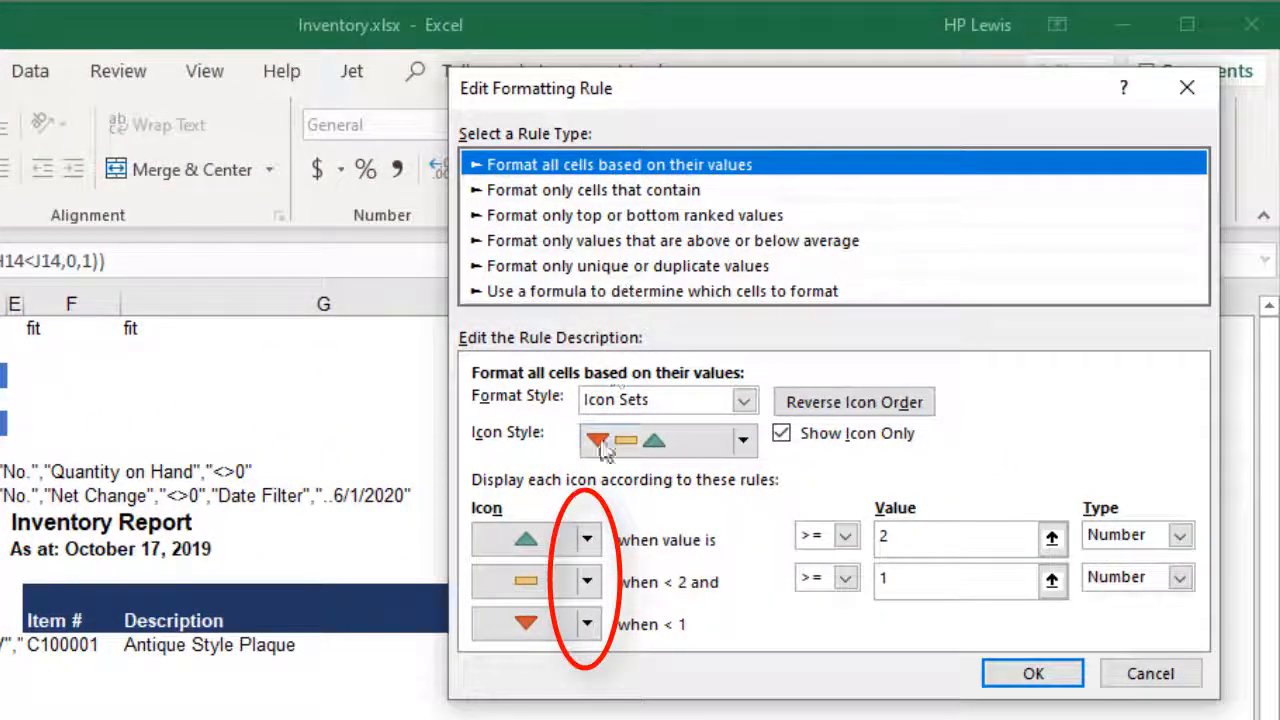
left_click(588, 580)
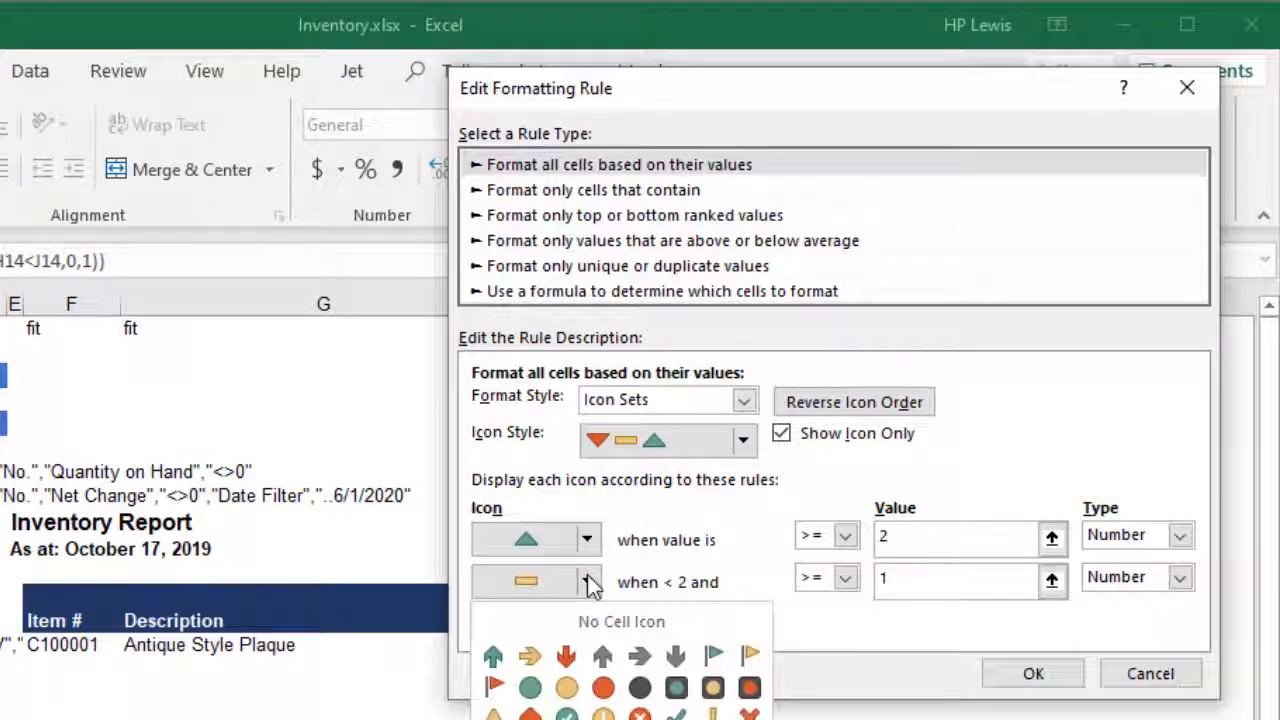
mouse_move(608, 620)
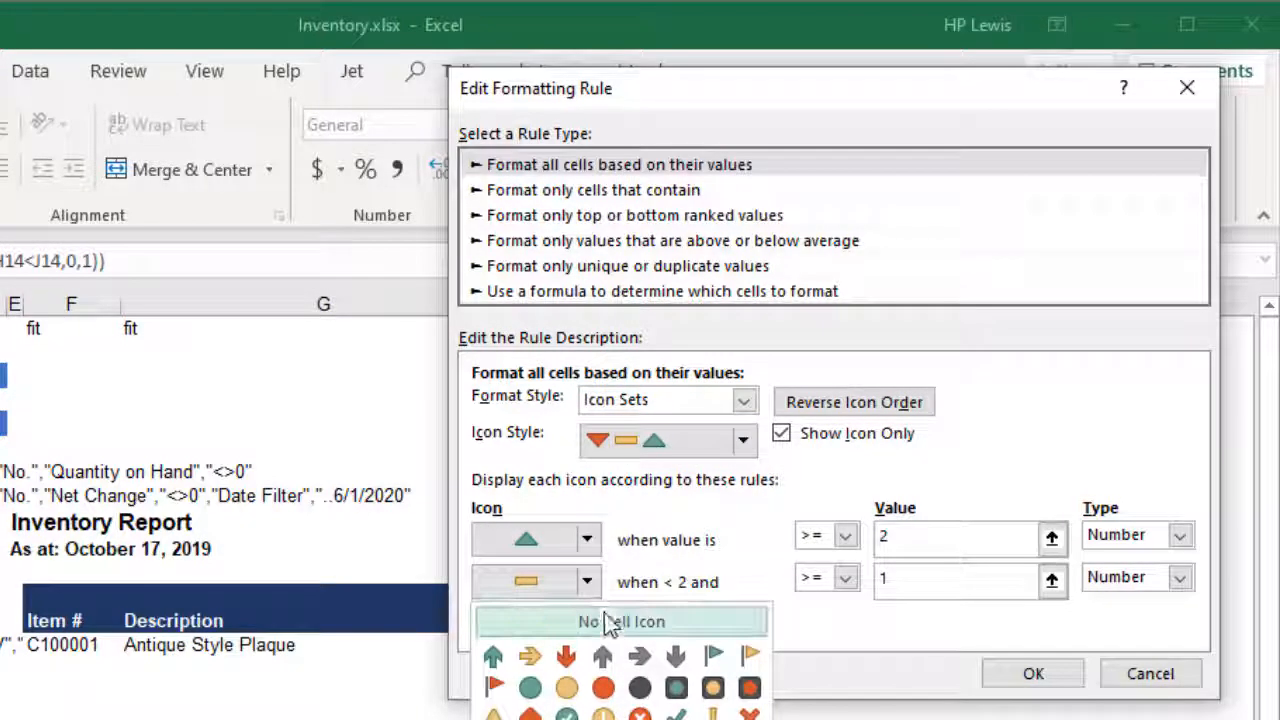
left_click(622, 620)
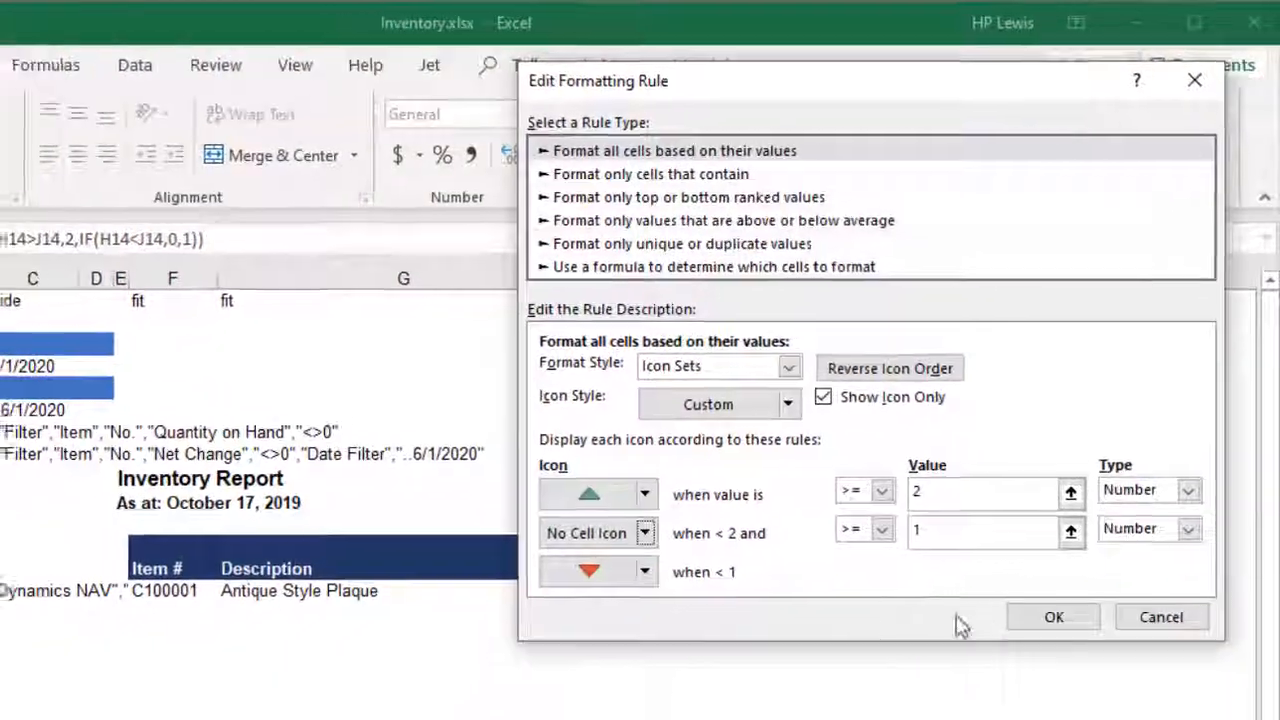
left_click(1052, 616)
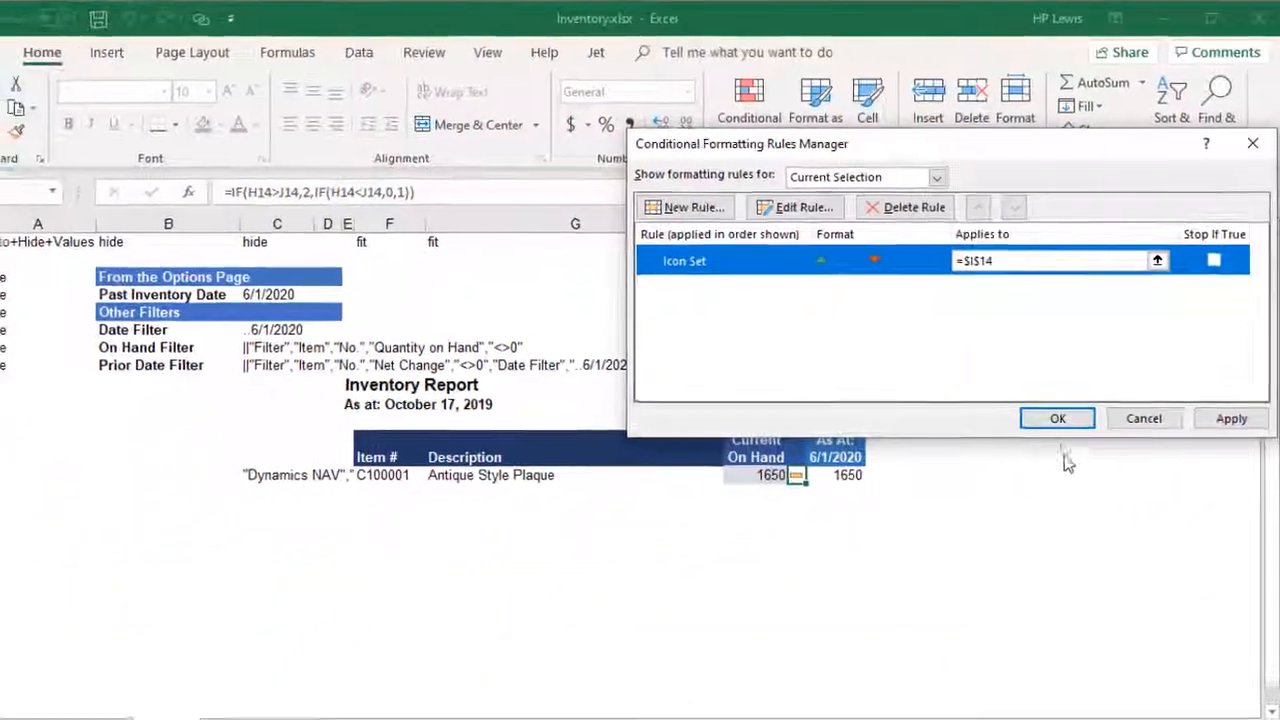
Apply the rule changes and run the report with Past Inventory Date 6/1/2020
left_click(1056, 418)
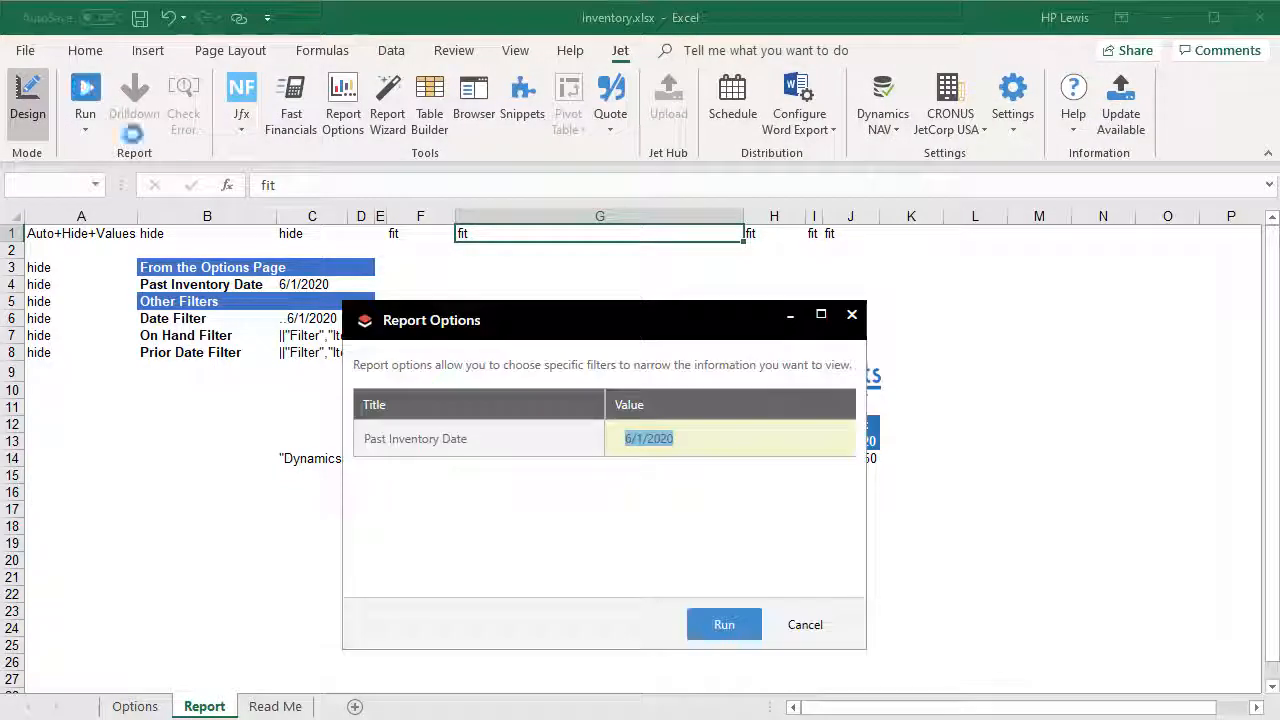
left_click(724, 624)
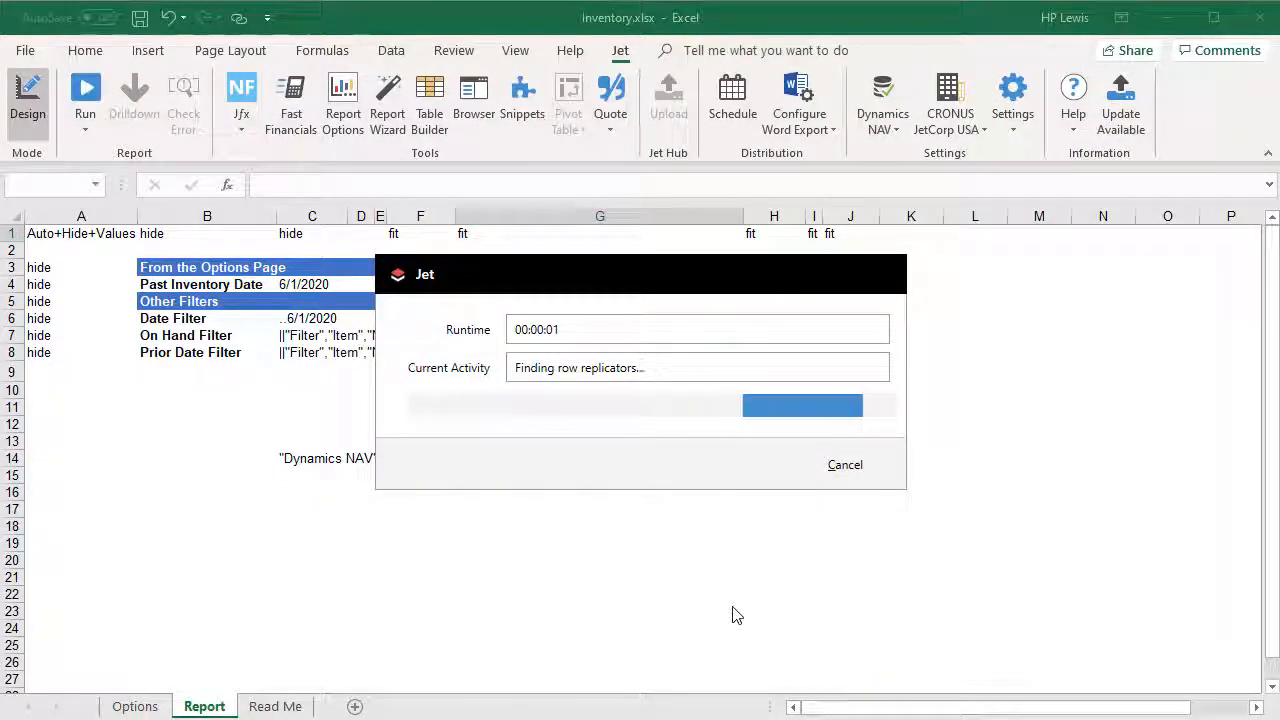